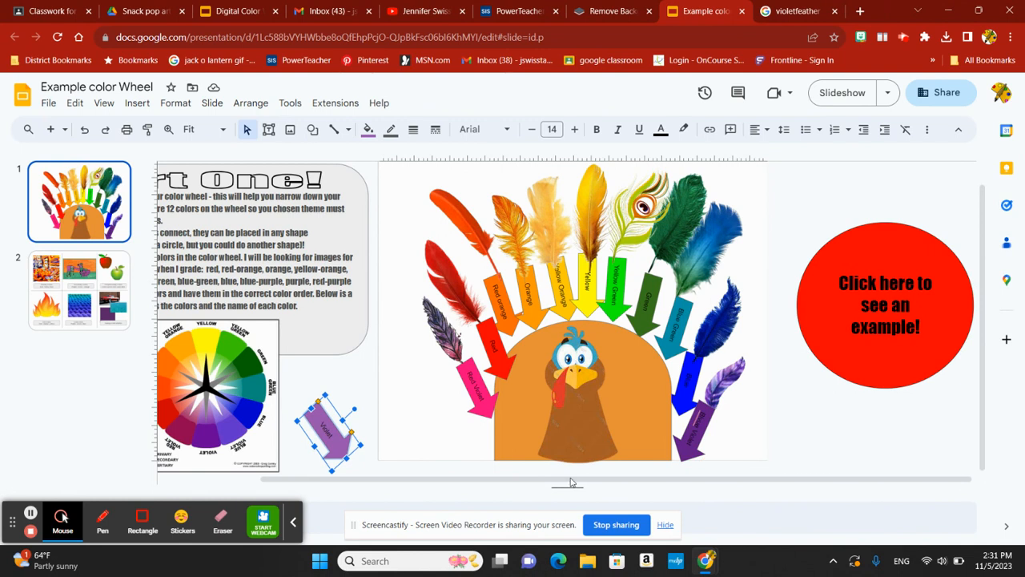
Browse the Arrows shapes, then drag the violet arrow label onto the turkey's lower-left feathers
drag(568, 480, 555, 480)
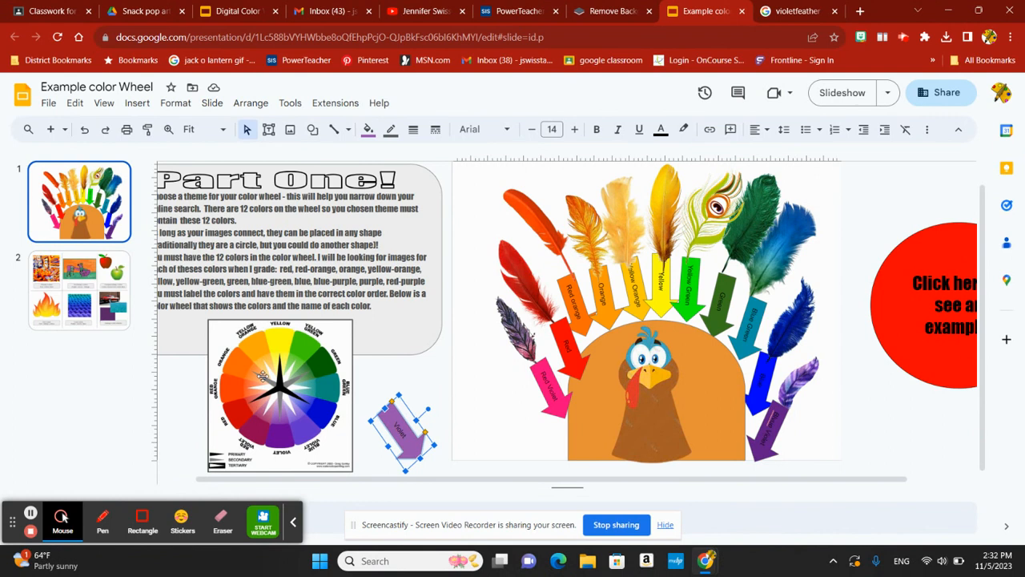
mouse_move(169, 128)
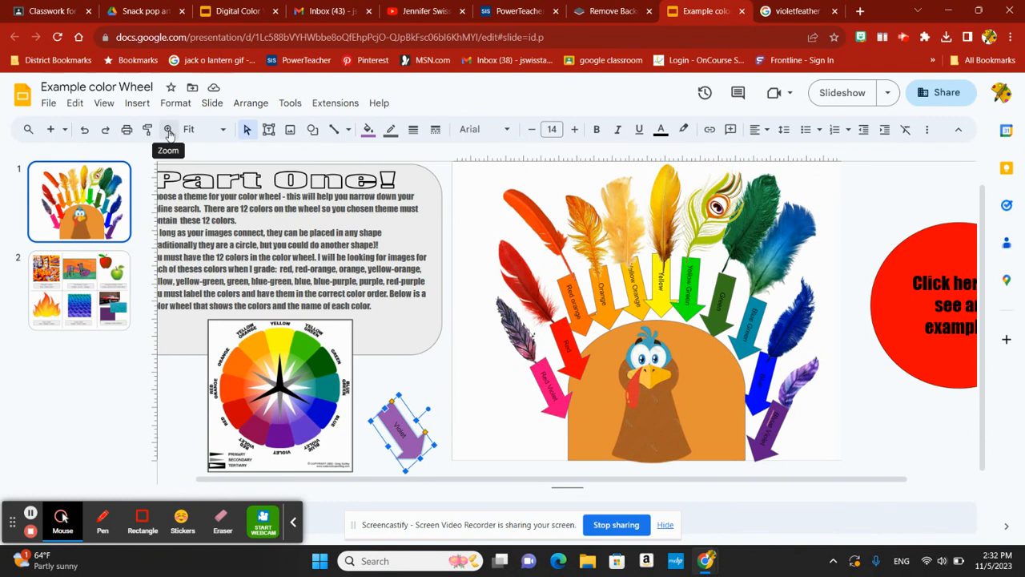
mouse_move(221, 148)
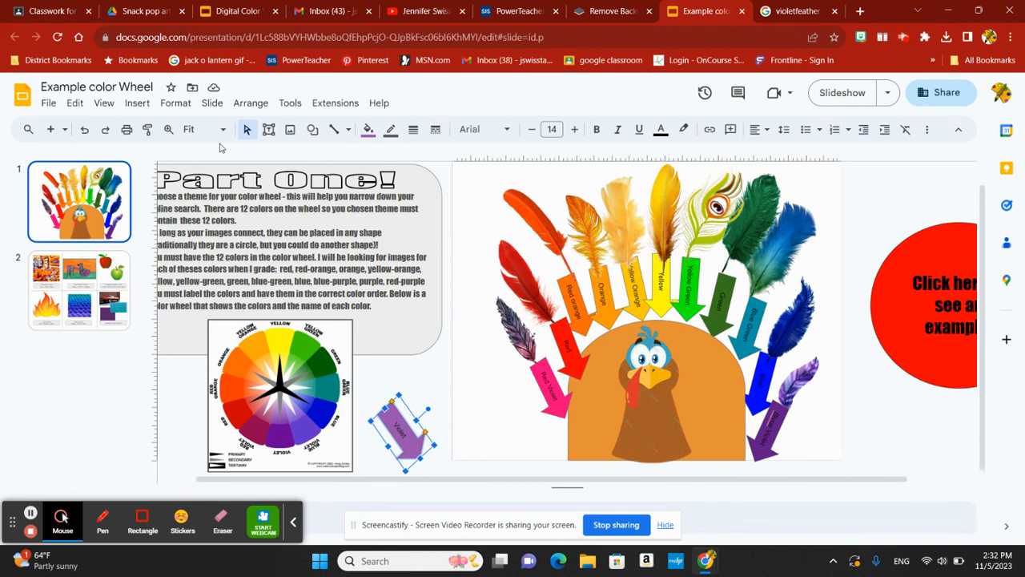
mouse_move(663, 423)
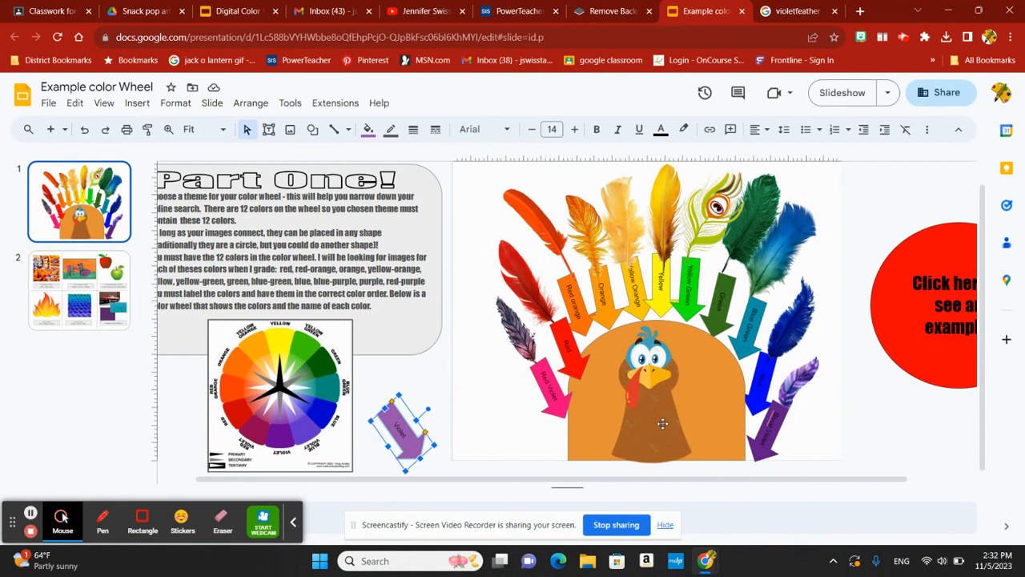
mouse_move(626, 423)
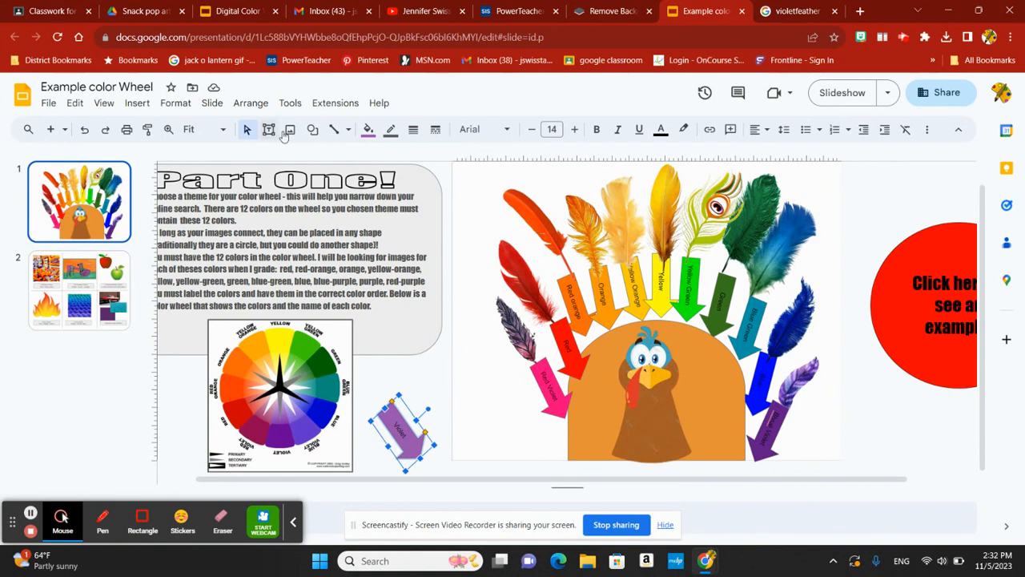
click(314, 129)
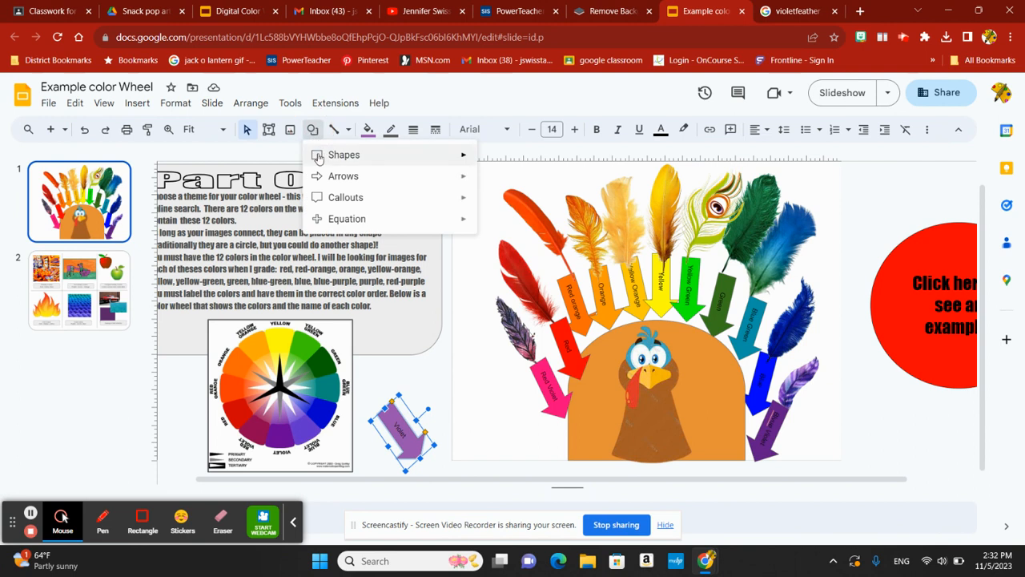
mouse_move(342, 174)
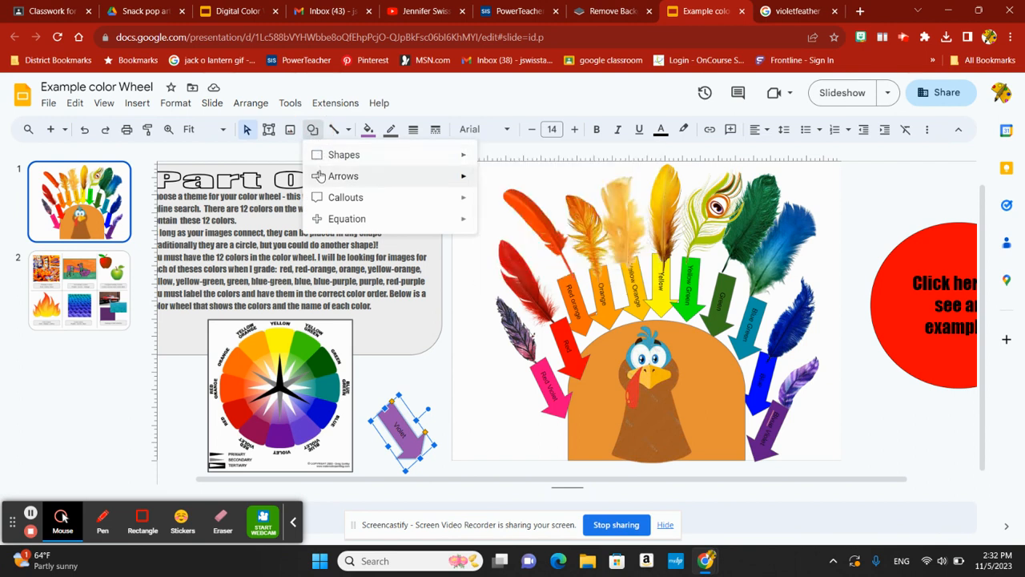
click(342, 175)
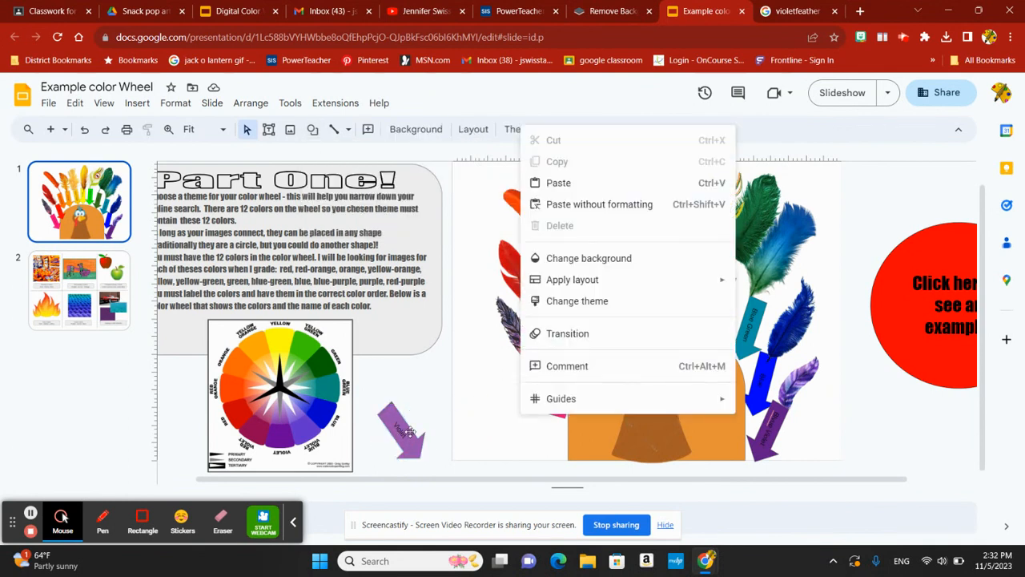
right_click(381, 435)
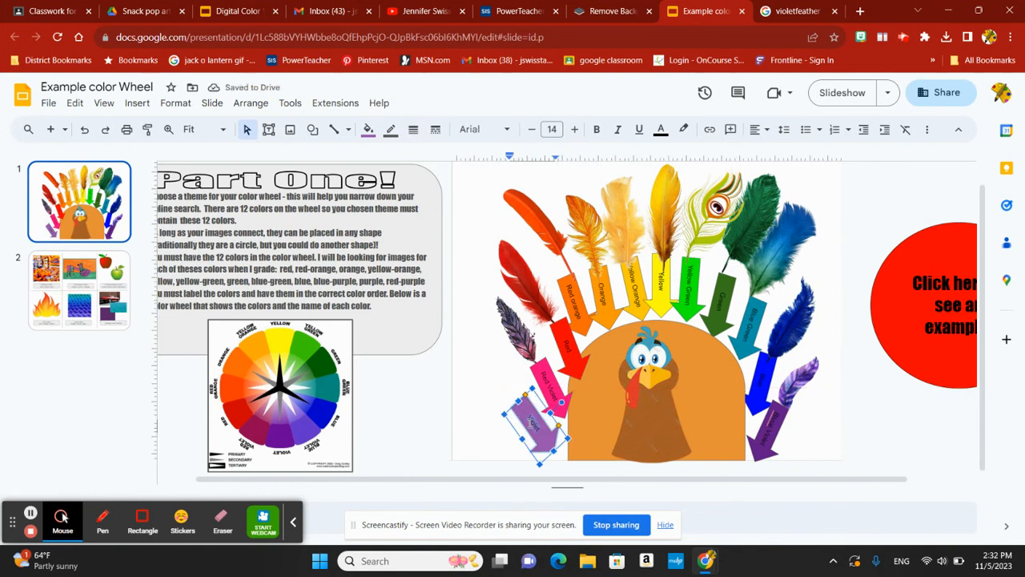
click(479, 376)
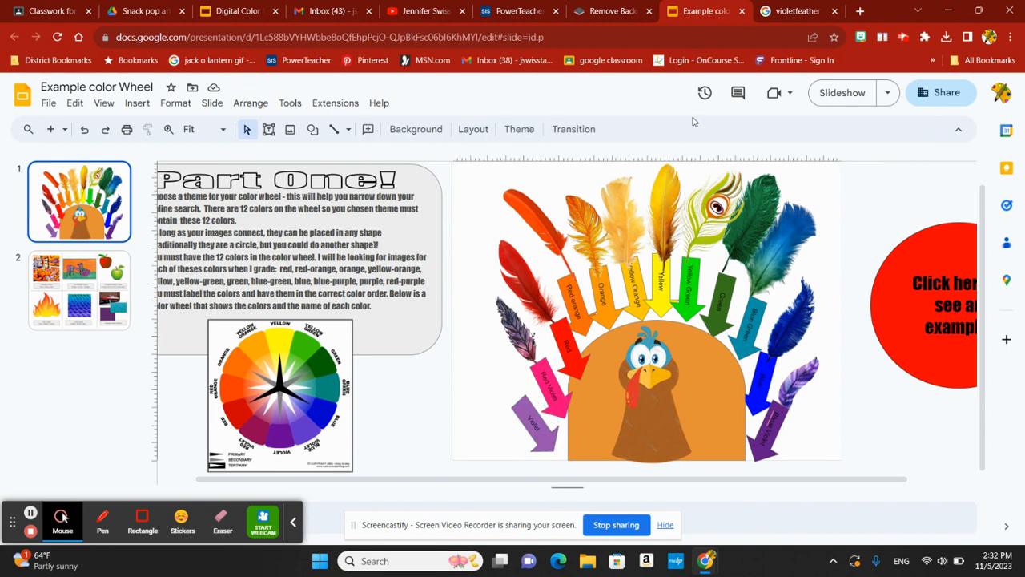
View the violet feather image results, then switch to the remove.bg tab
click(801, 10)
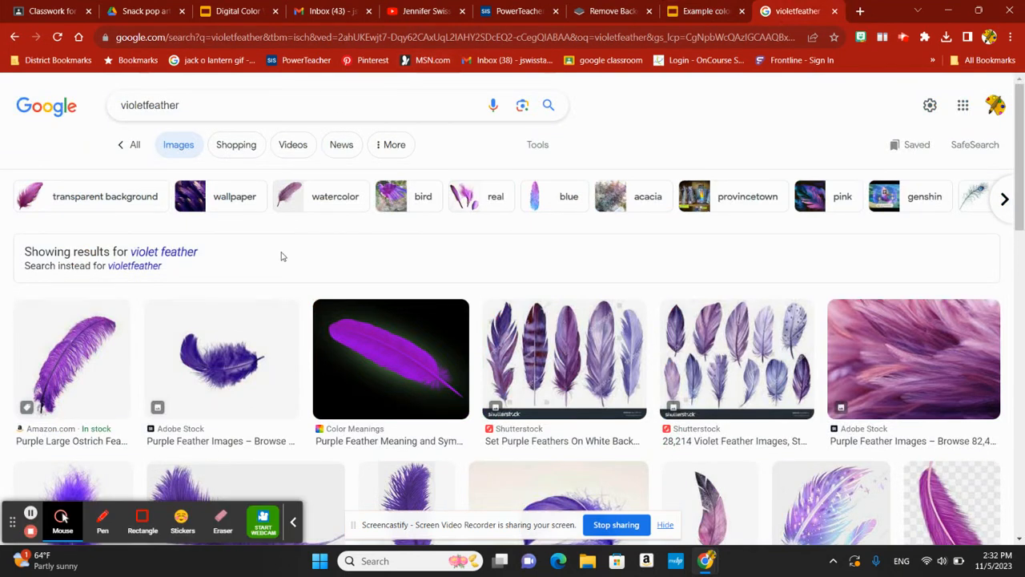
mouse_move(577, 54)
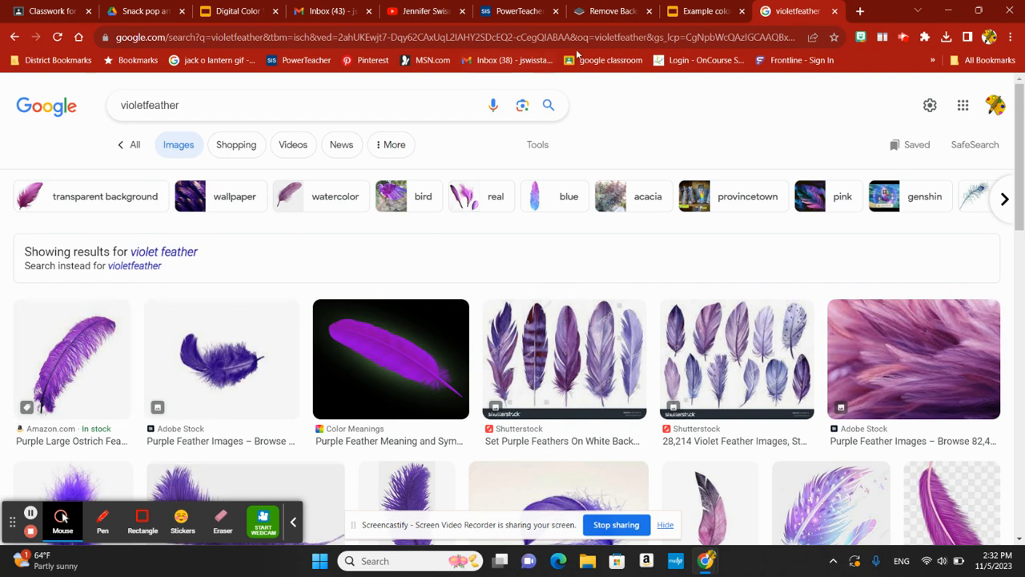
click(612, 10)
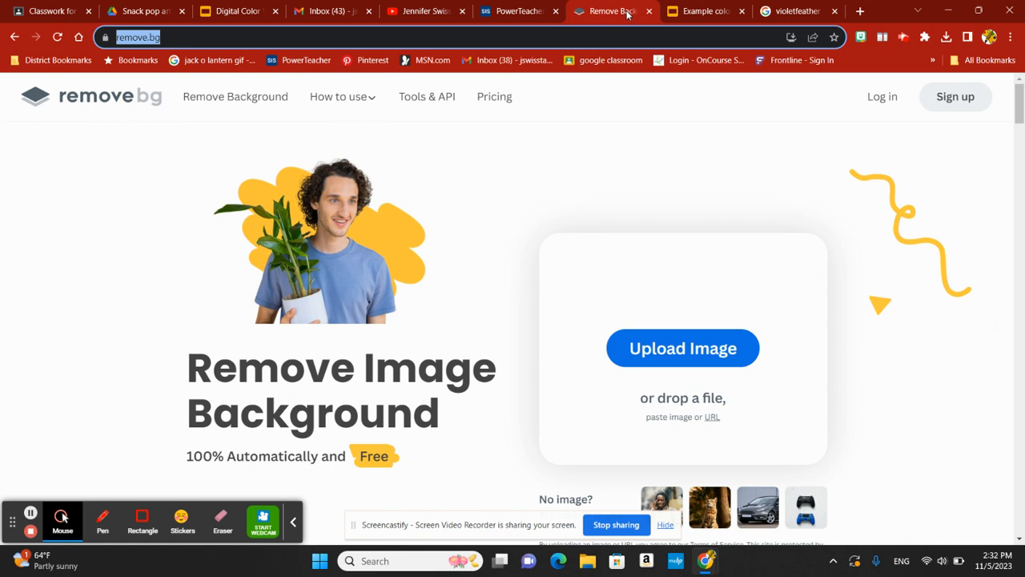
Drag the glowing violet feather from Google Images into remove.bg to strip its background
click(804, 10)
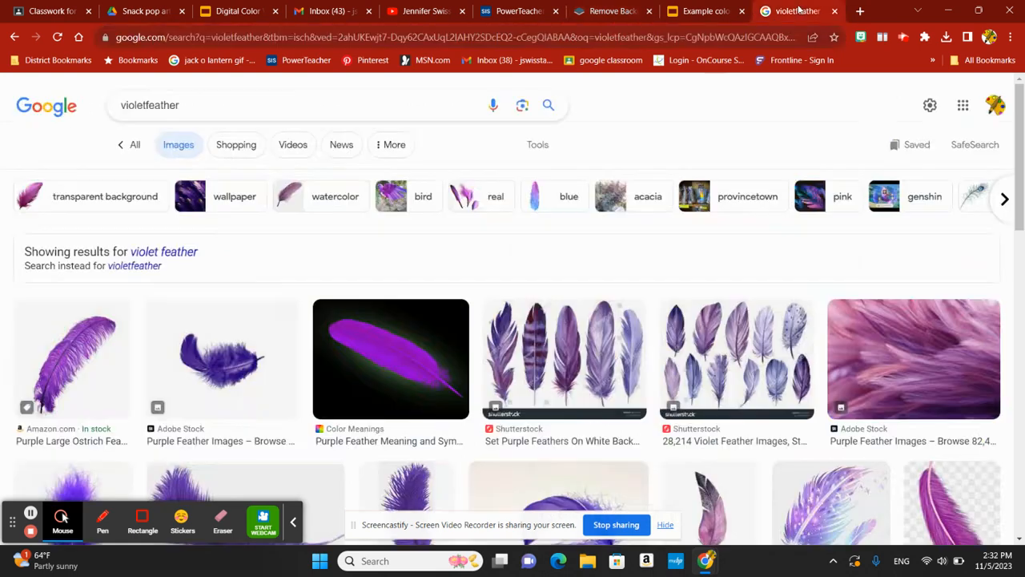
mouse_move(291, 354)
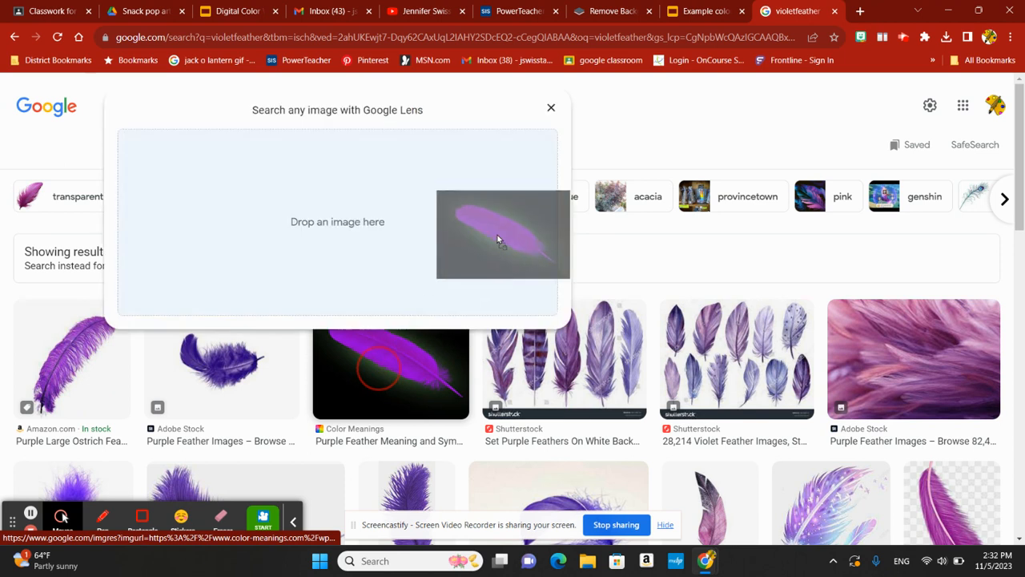
click(612, 9)
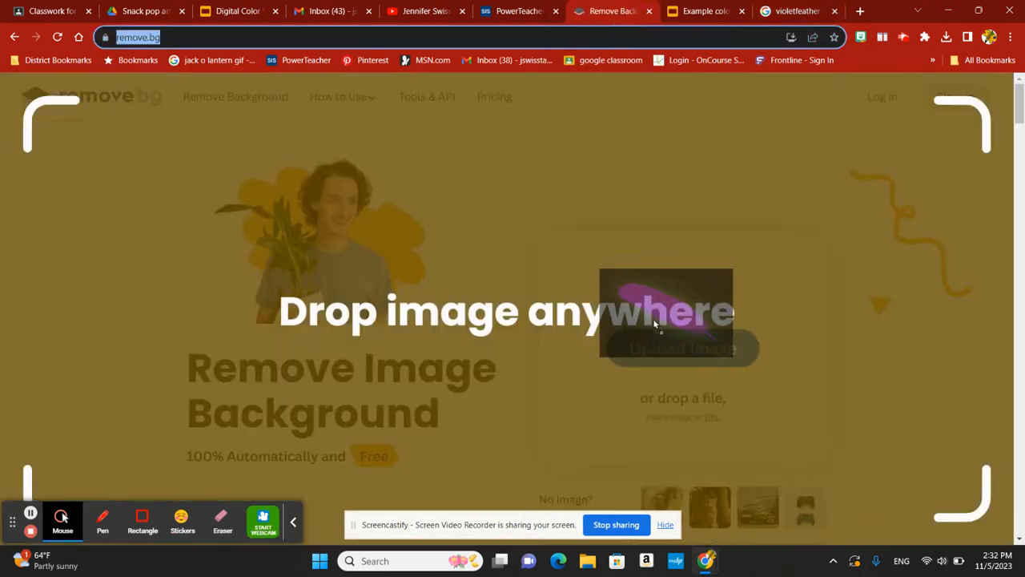
click(683, 347)
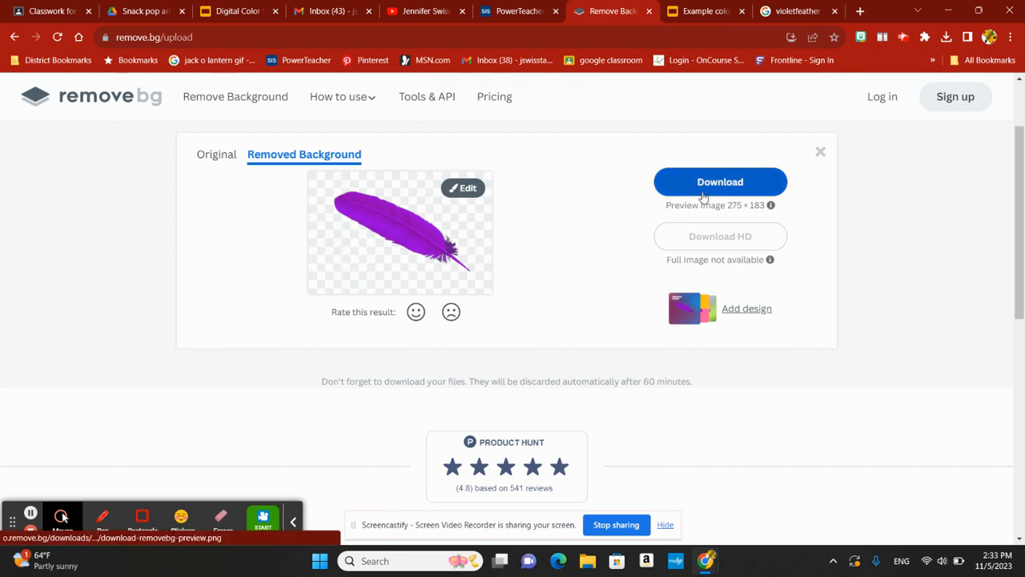
Download the background-free violet feather PNG and check it in Chrome's Downloads list
click(721, 182)
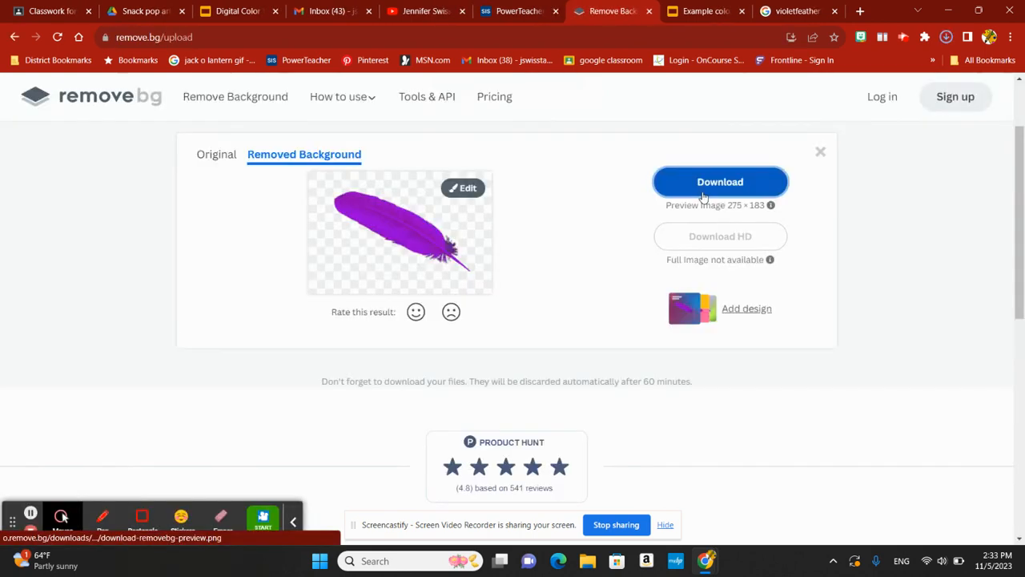
click(720, 182)
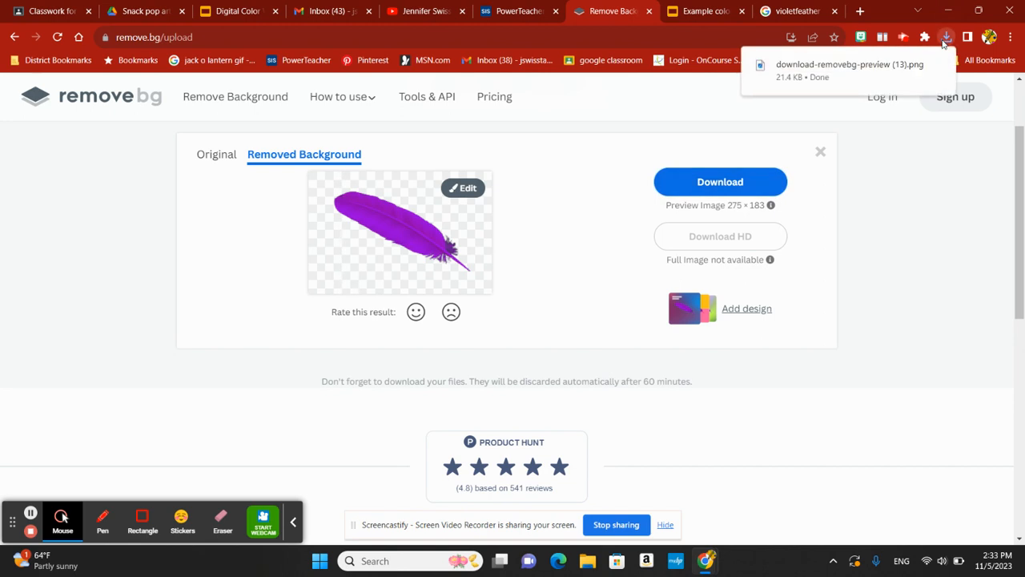
mouse_move(945, 37)
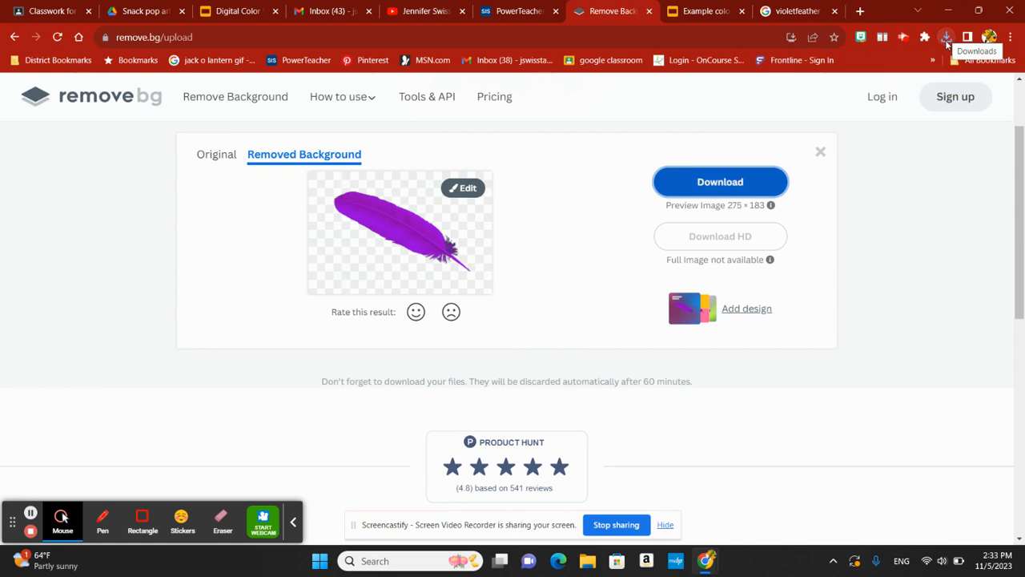
click(948, 39)
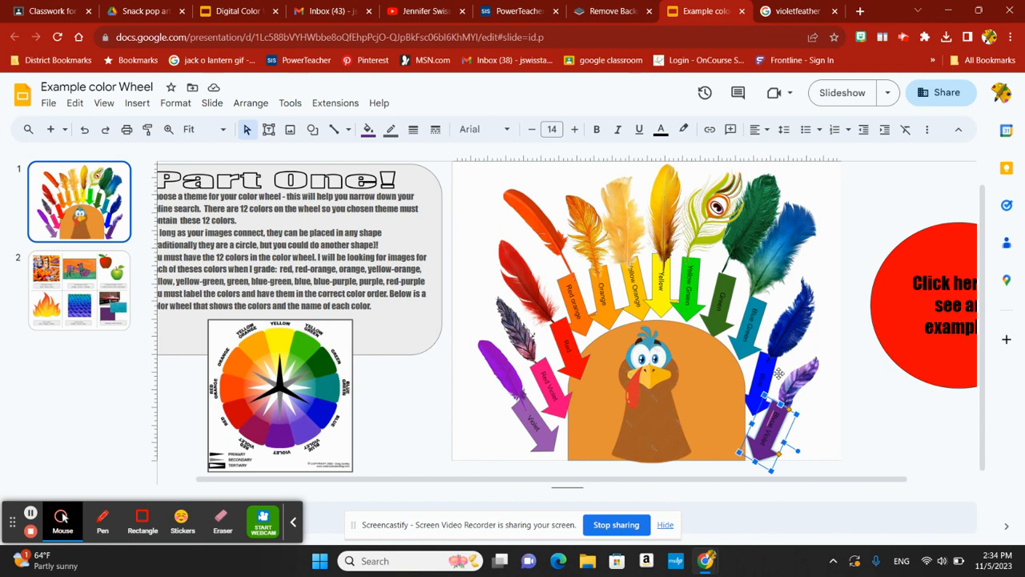
mouse_move(873, 365)
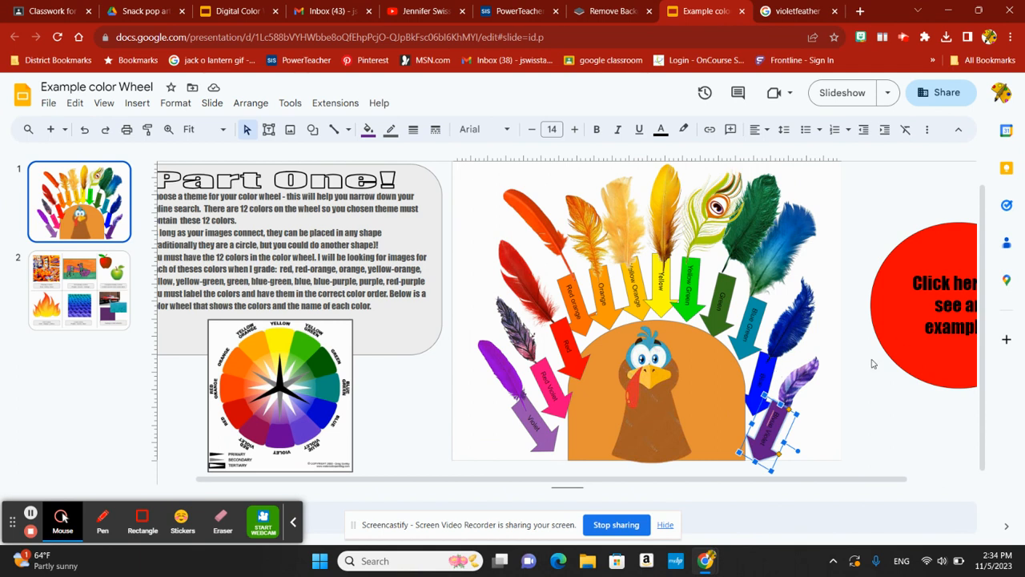